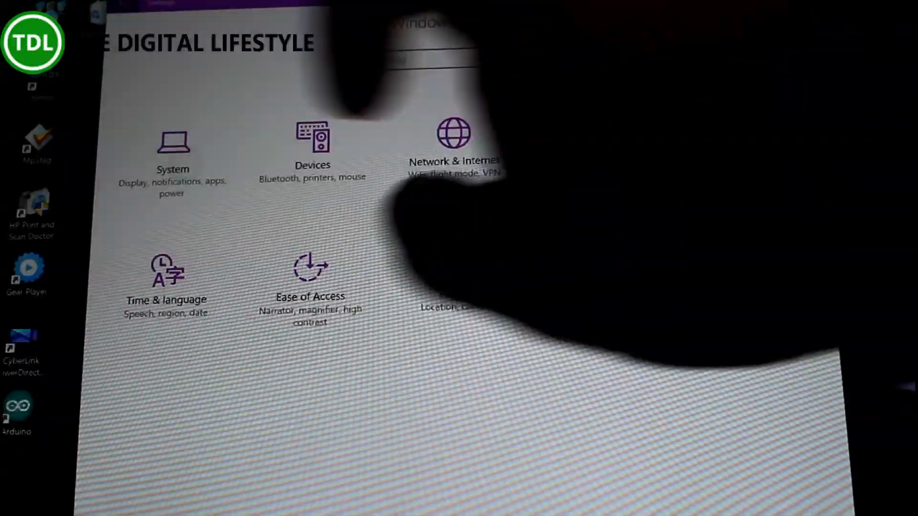
Step: Open the System display page showing 150% text size and maximum brightness
click(172, 146)
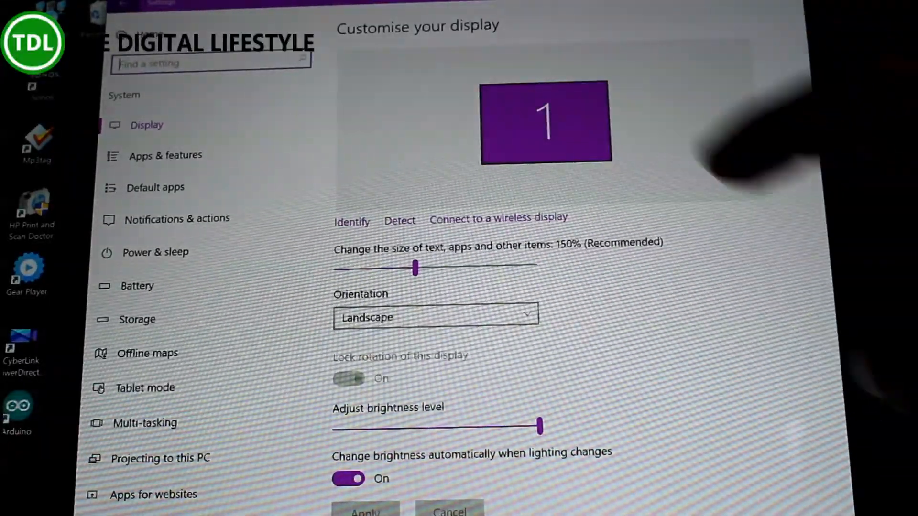